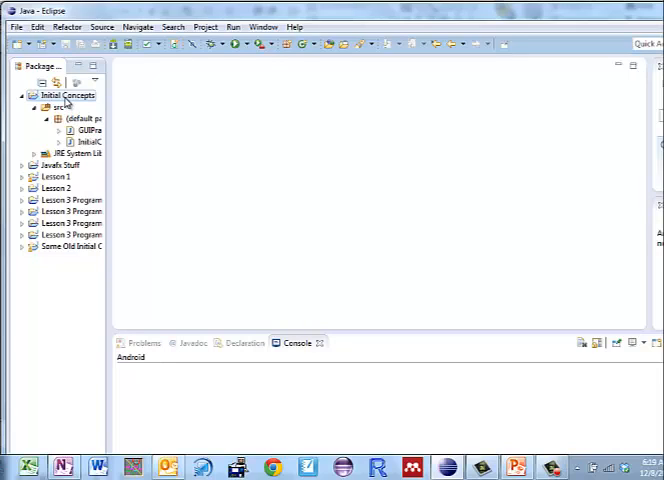
Step: Create class VariablePractice with a main stub in the Initial Concepts project
left_click(14, 26)
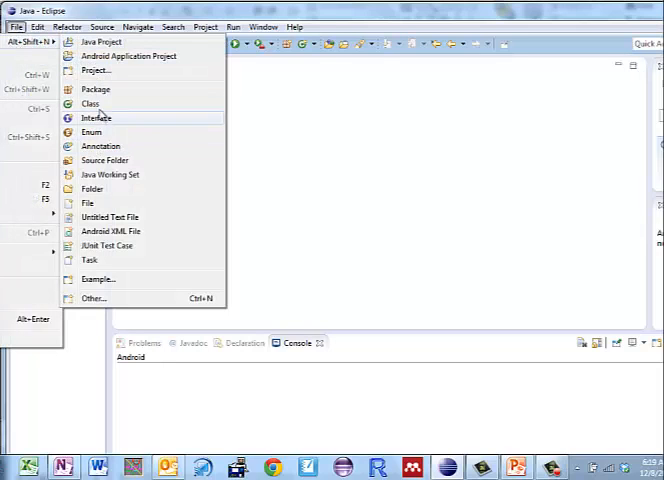
left_click(91, 103)
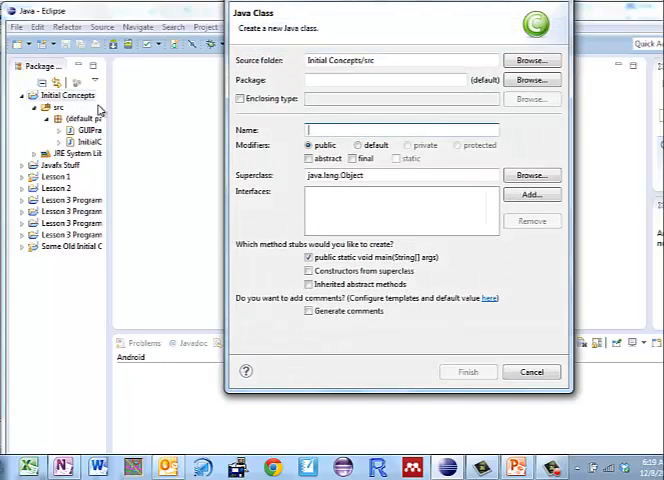
type("Variable")
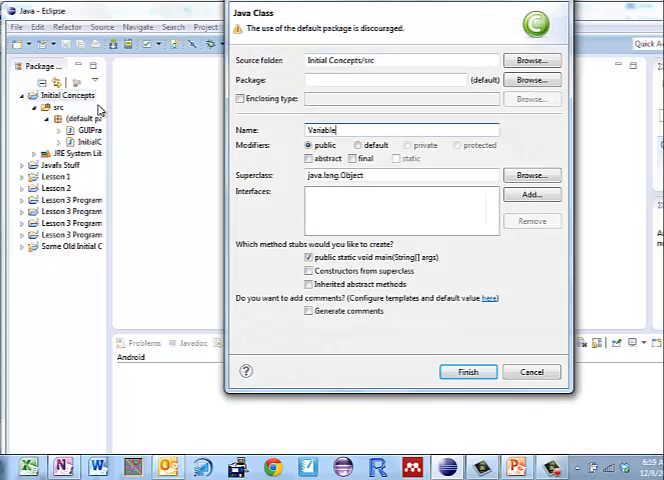
type("Practice")
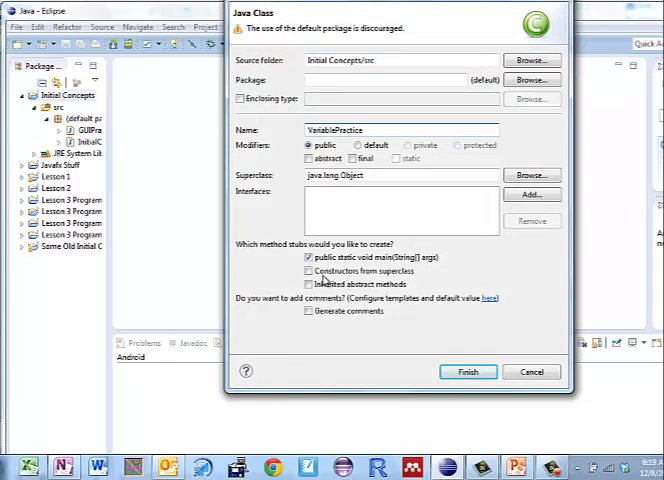
left_click(468, 371)
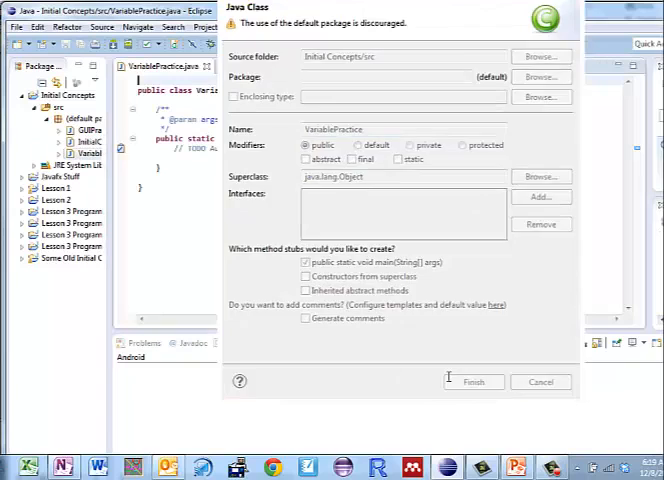
Step: Replace the TODO comment with int i = -25, double d = 42.7, boolean b, String s
left_click(485, 381)
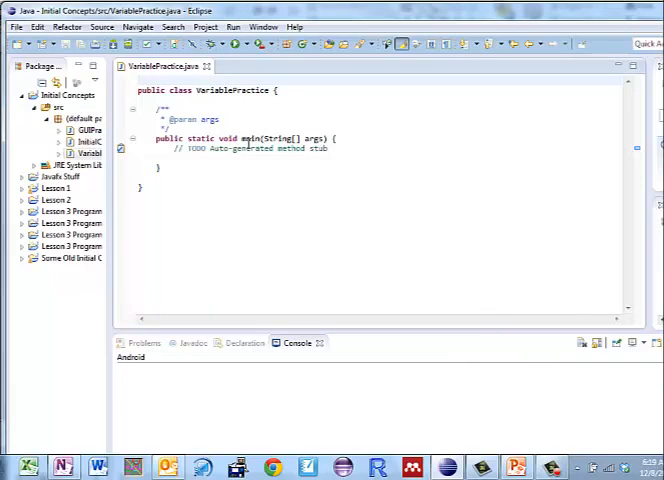
double_click(196, 148)
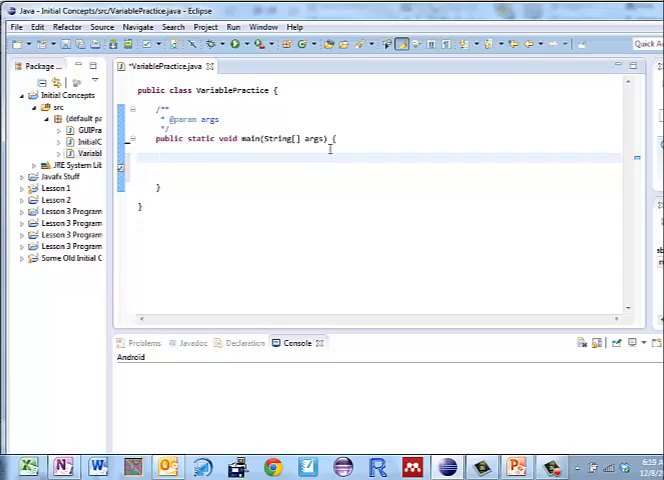
type("int")
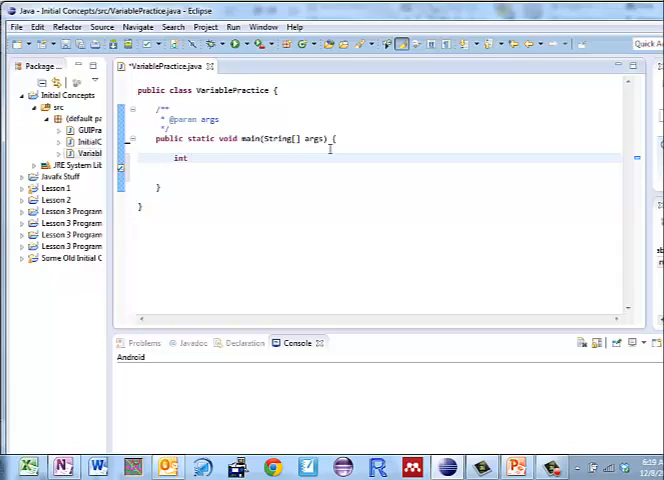
type("i =")
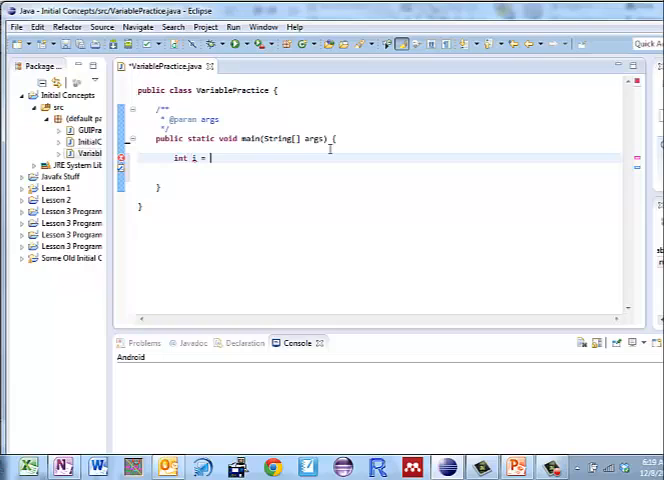
type("-25;")
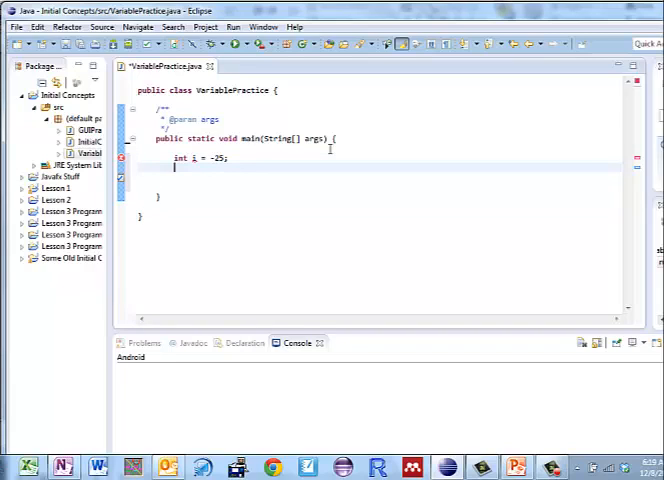
type("double")
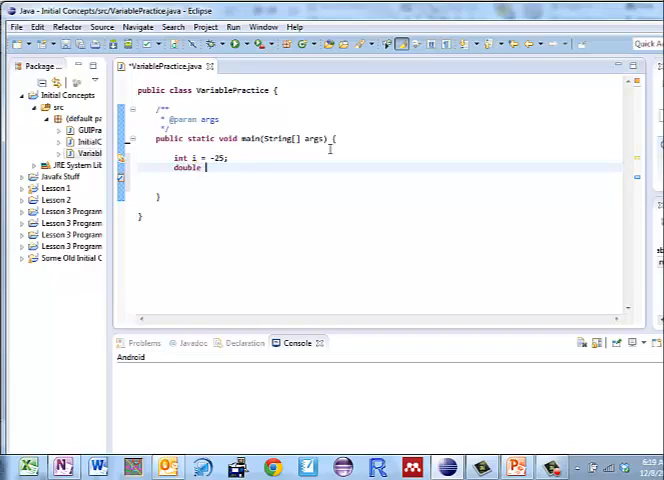
type("d =")
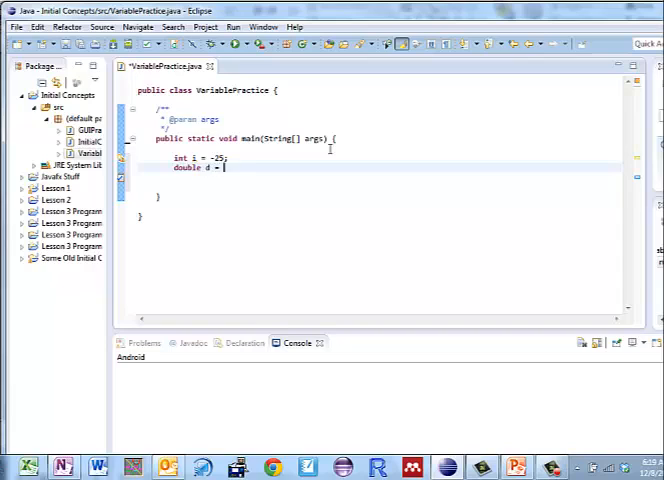
type("42")
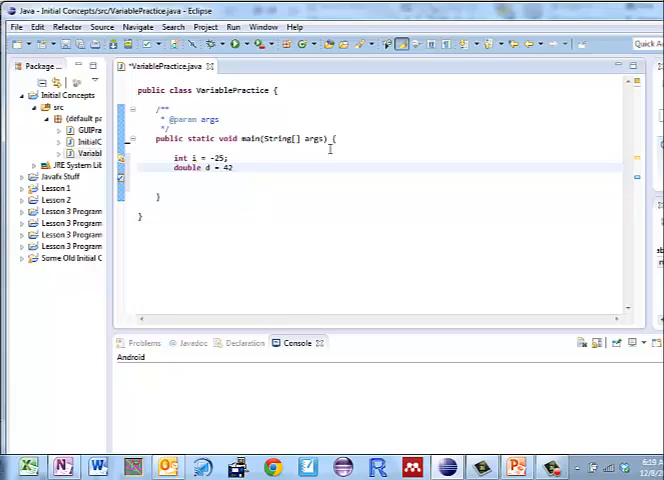
type(".7;")
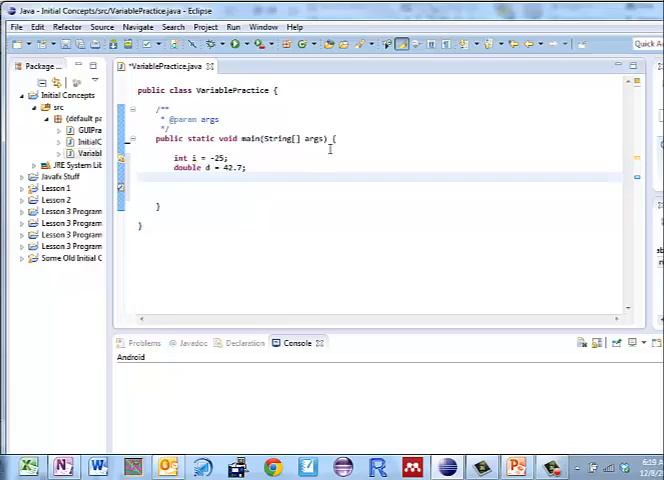
type("boolean b = false;")
type("Str")
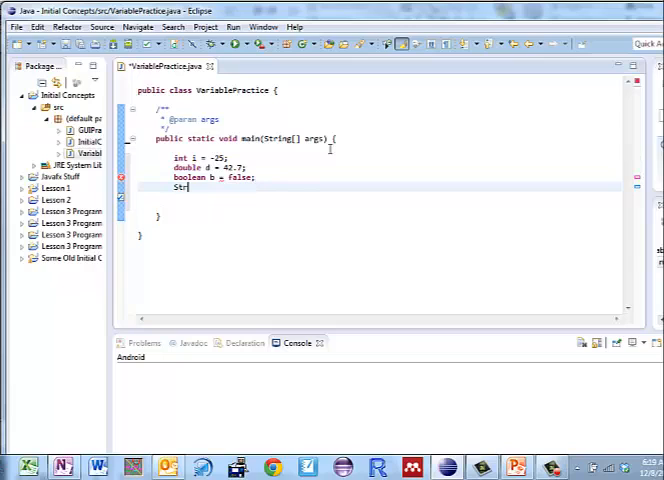
type("ing s = \"I am a string\";")
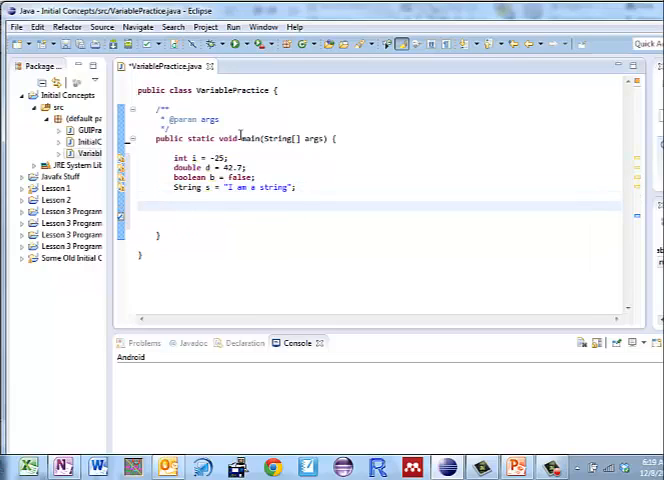
mouse_move(296, 152)
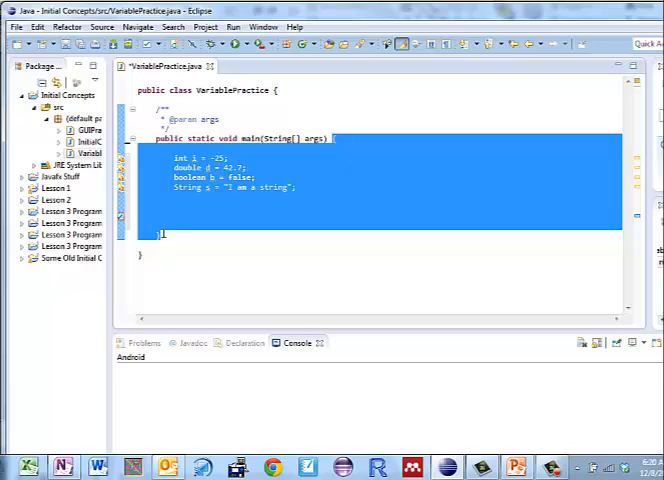
Step: Add System.out.println(i); below the declarations and select that line for copying
left_click(176, 207)
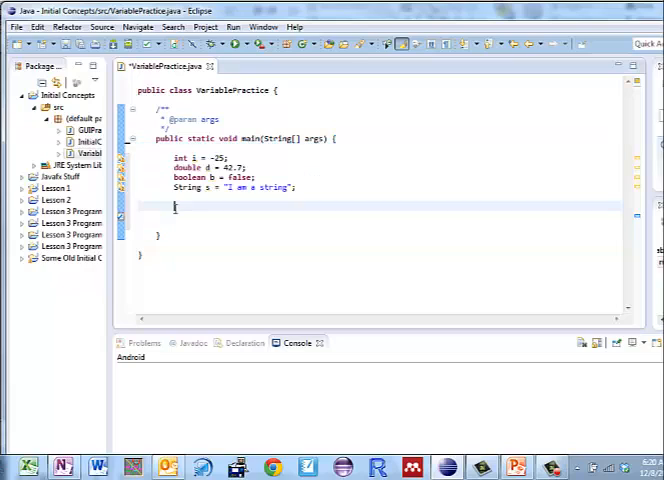
type("system.")
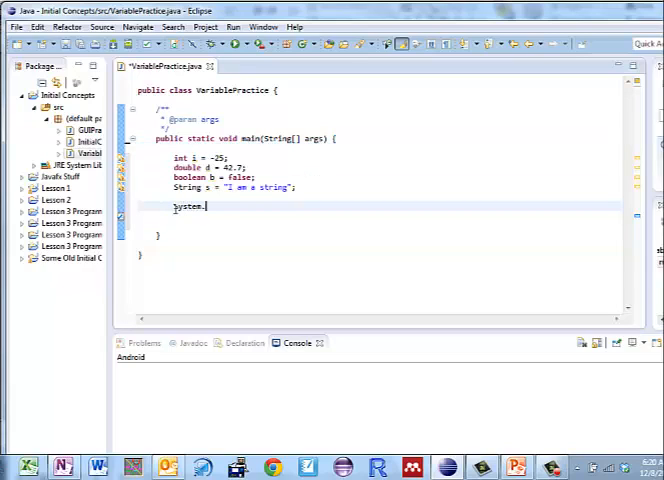
type(".out.ptl")
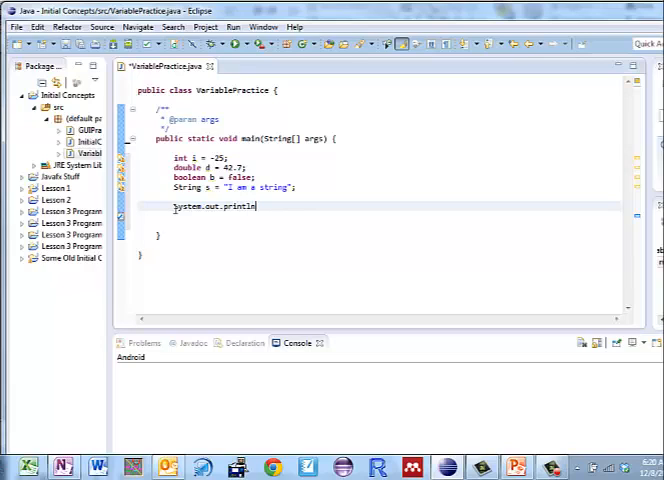
type("(d")
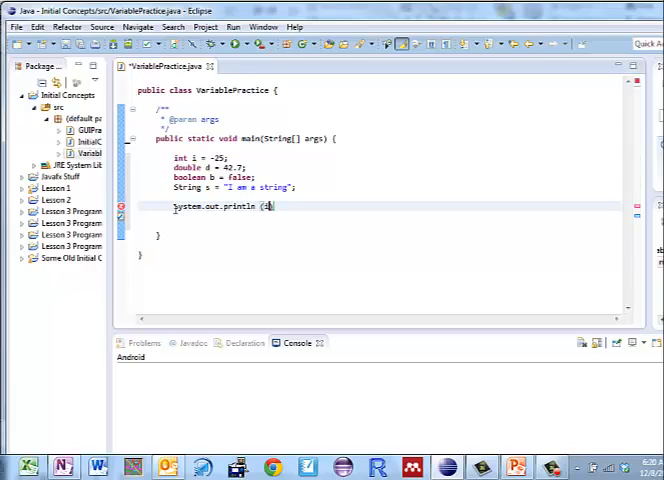
type("i);")
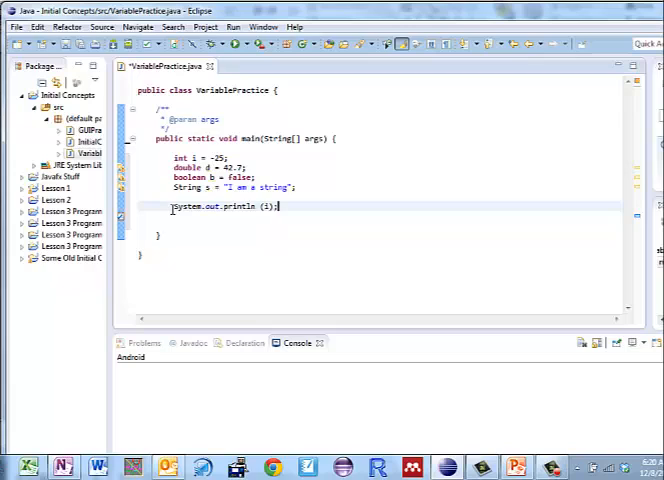
triple_click(225, 206)
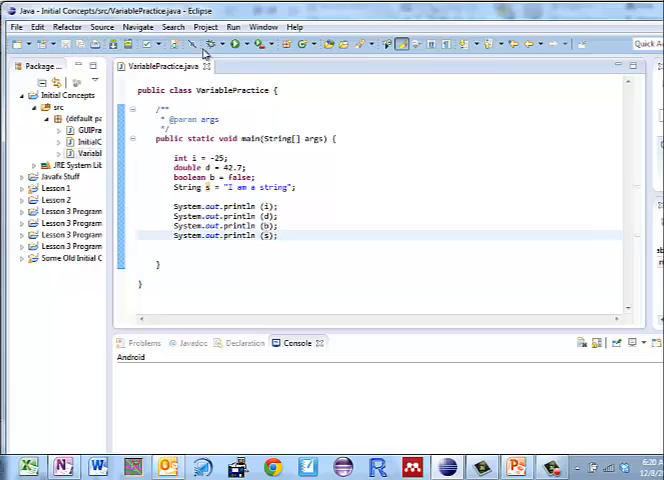
Step: Run VariablePractice to print -25, 42.7, false and 'I am a string'
left_click(210, 47)
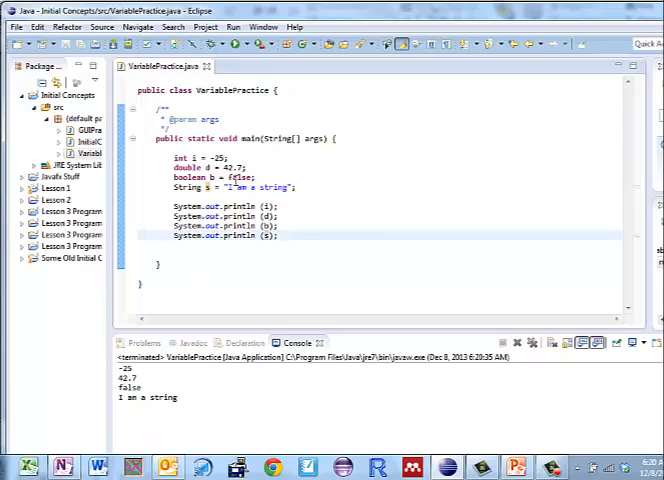
Step: Change b to true and the string to 'I am a longer string'
type("true")
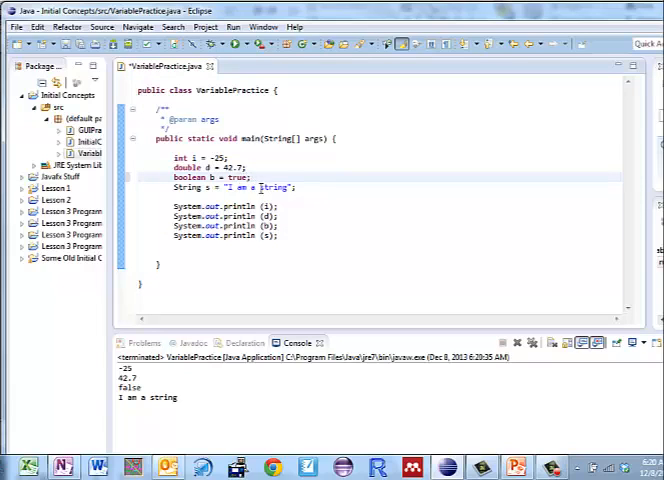
type("longer")
left_click(211, 167)
type("-25")
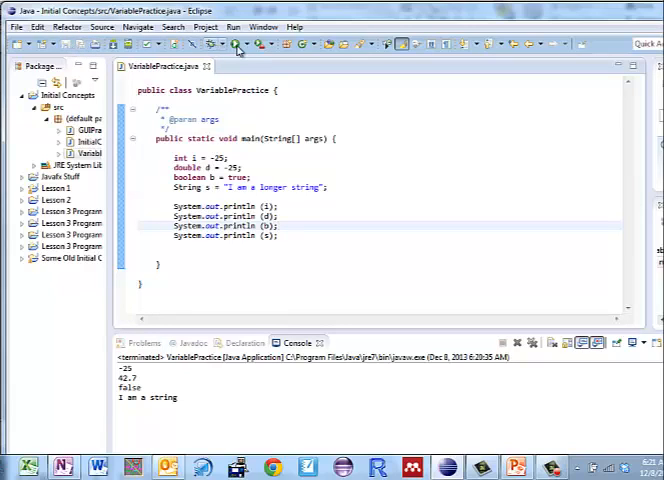
left_click(232, 45)
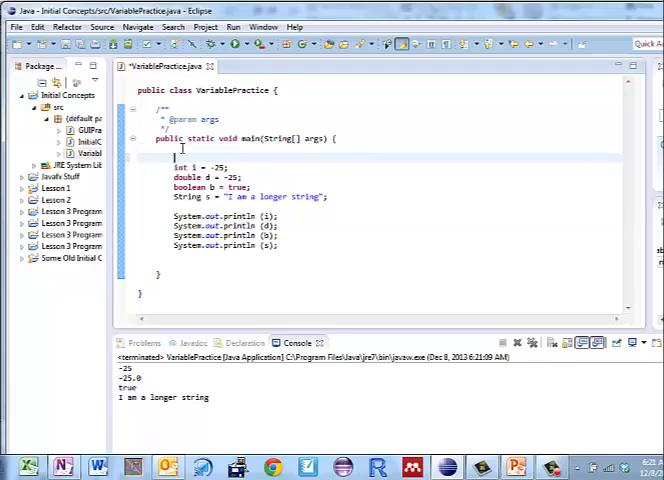
Step: Remove the System.out.println(i) statement that precedes i's declaration
type("System.")
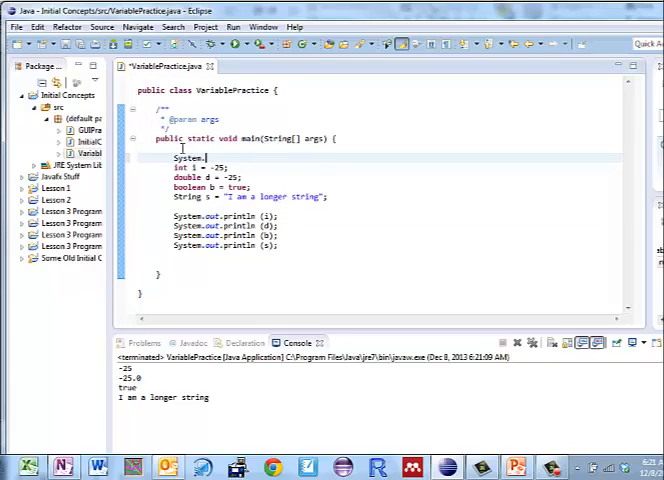
type("out.println")
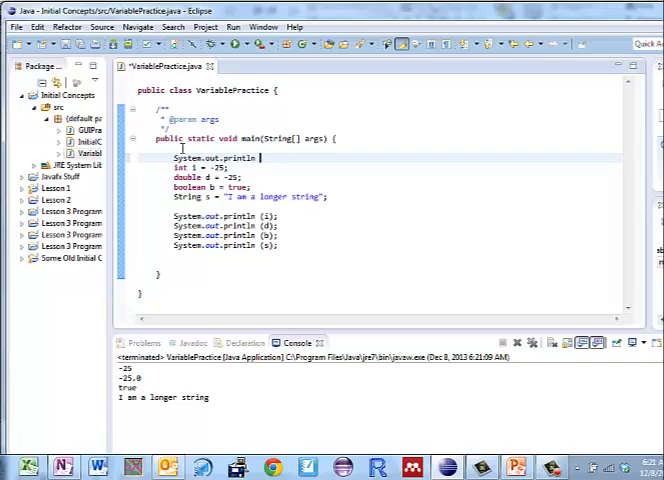
type("(i);")
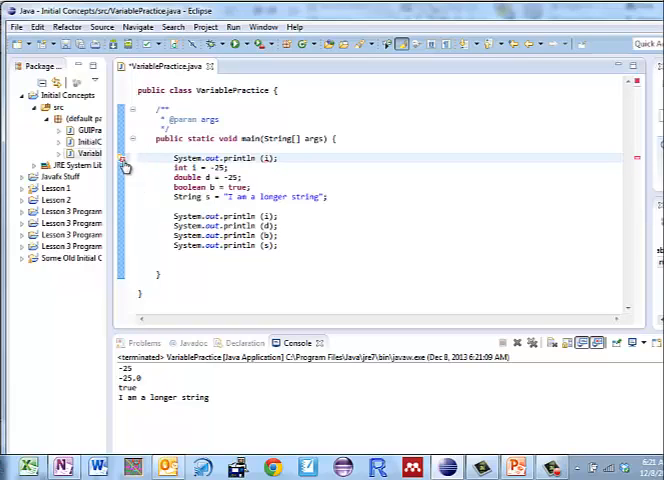
mouse_move(124, 165)
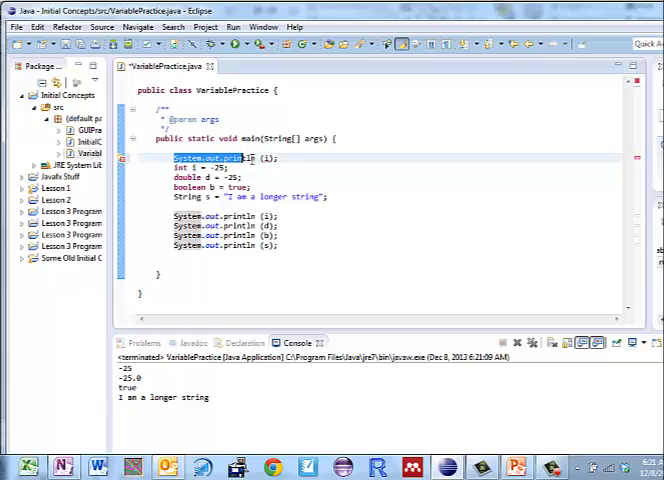
key("Delete")
type("{")
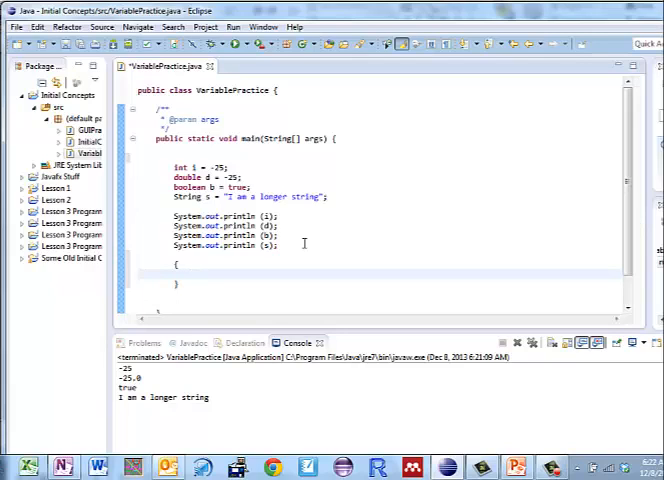
Step: Inside the nested block, declare int j = 35000 and print i and j
type("int j =")
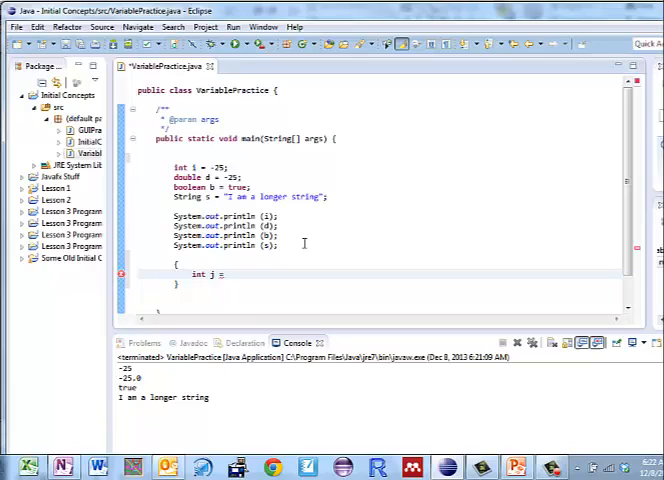
type("35")
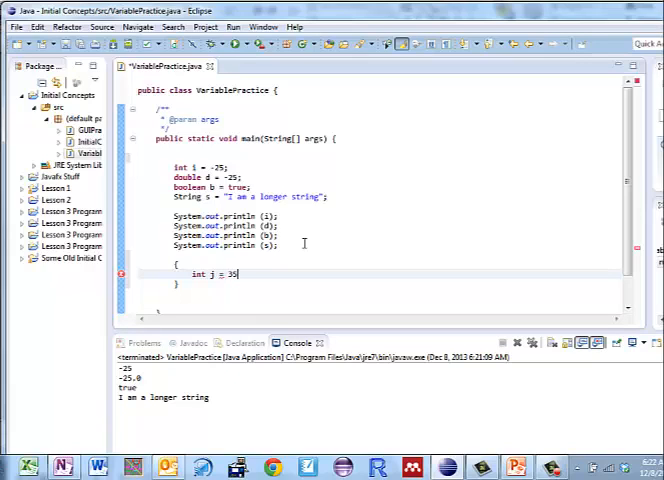
type("000;")
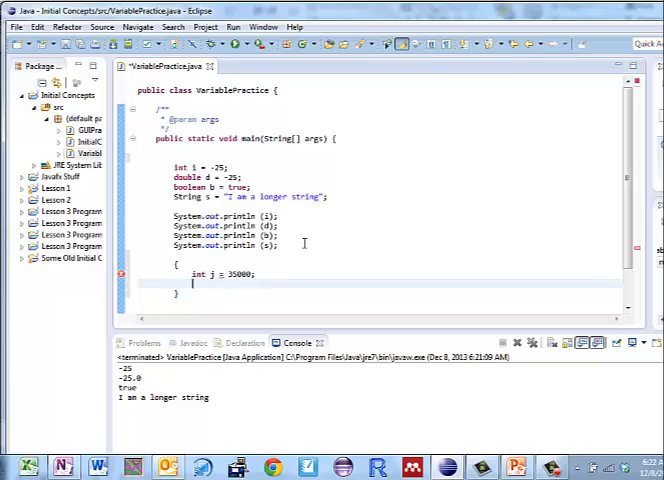
type("System.out.println")
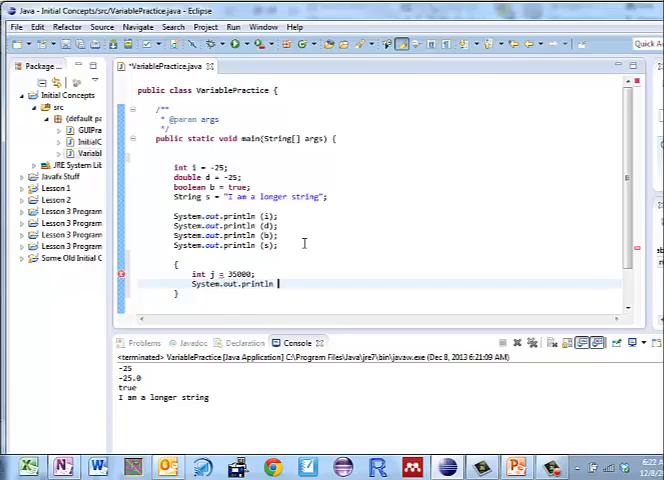
type("(j);")
type("System.")
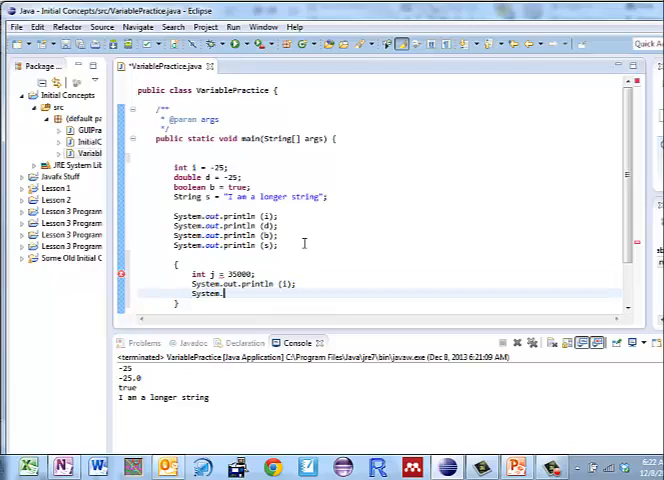
type("out.println (j);")
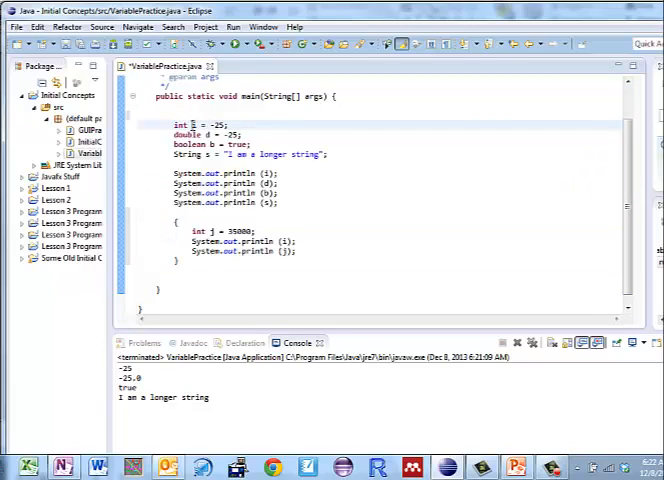
left_click_drag(175, 122, 155, 278)
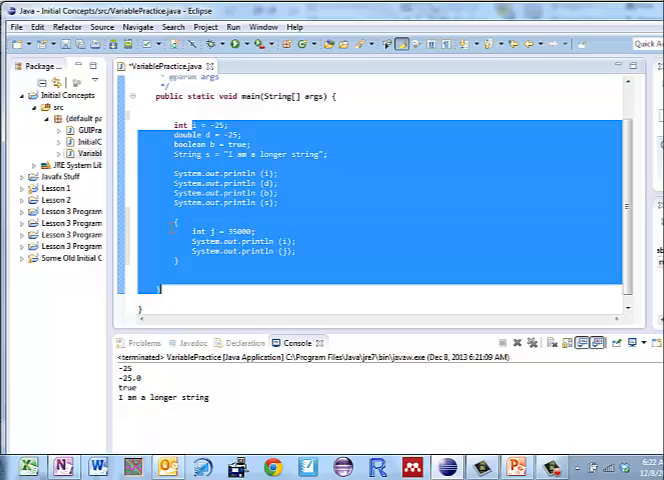
left_click(185, 222)
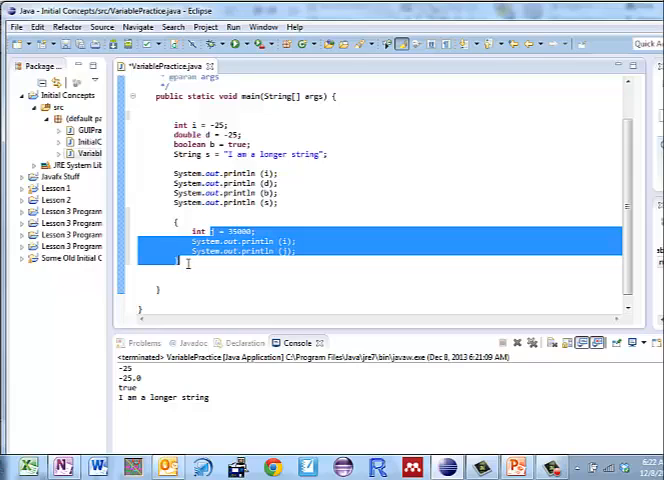
left_click(294, 241)
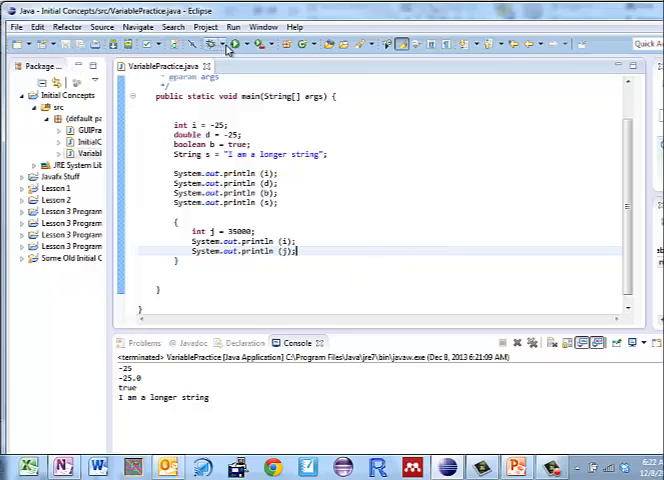
Step: Run the class so -25 and 35000 appear after the earlier console values
left_click(227, 46)
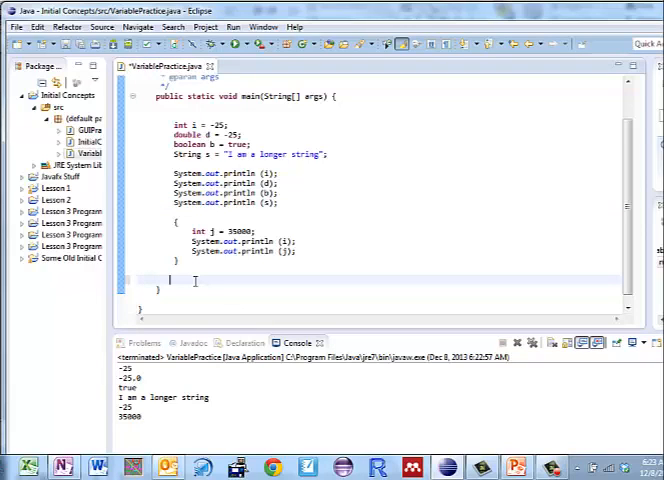
Step: Add System.out.println(j); after the nested block, see the scope error, and highlight the block
type("System.out.println")
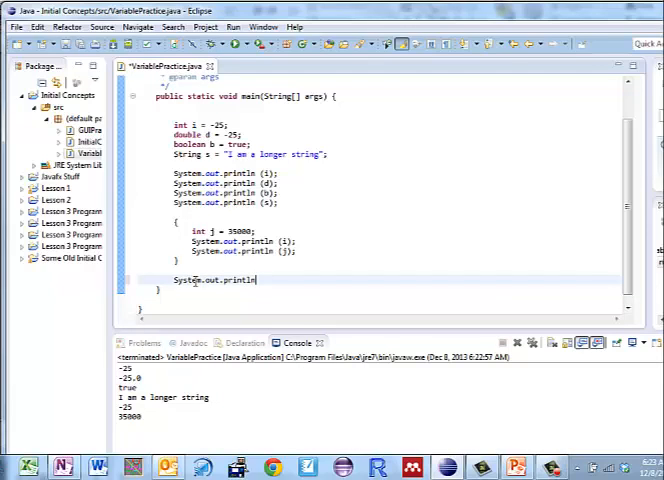
type("(j);")
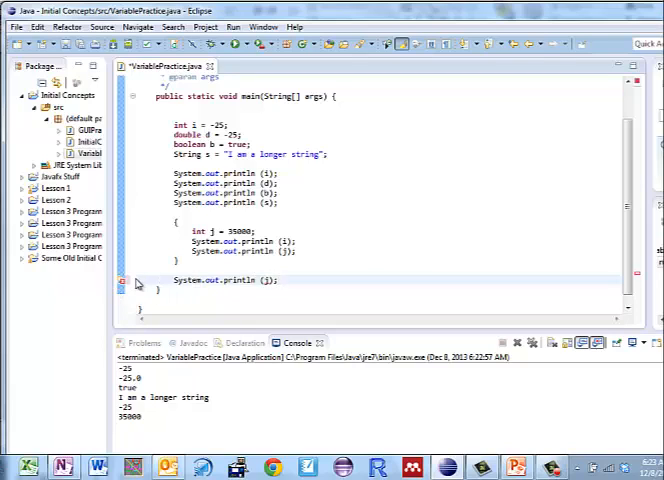
mouse_move(122, 289)
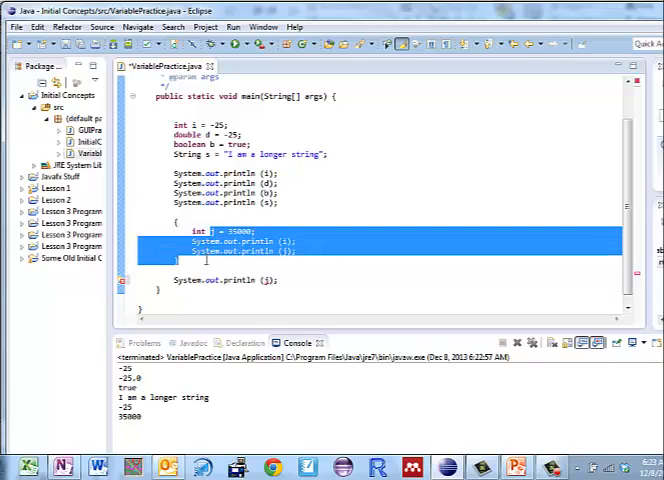
left_click(283, 280)
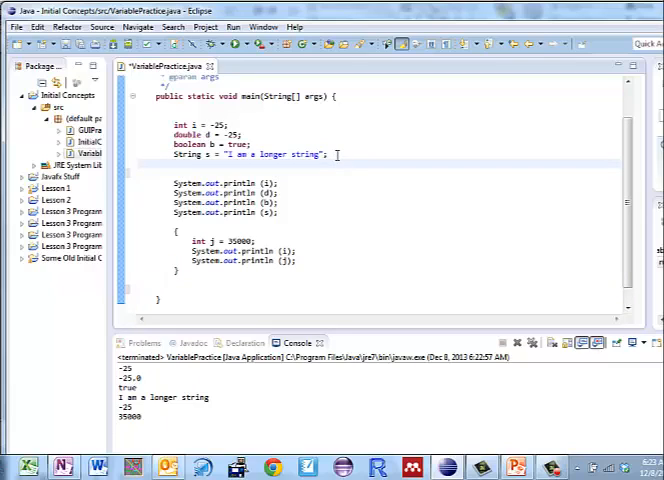
Step: Declare double notInitialized and select the repeated declaration to turn into a print
type("double")
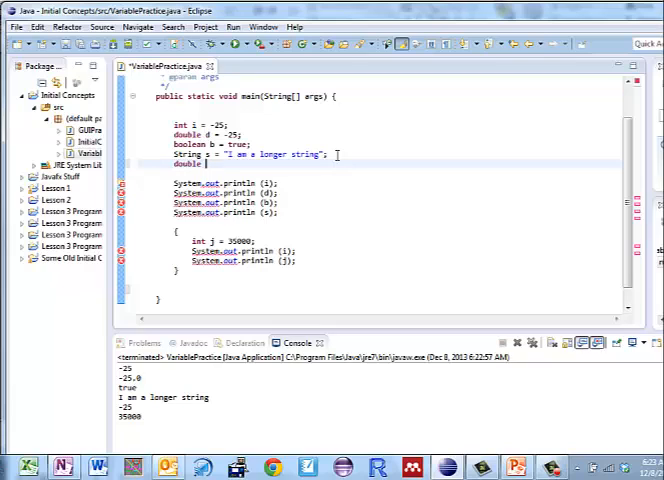
type("notInitialized;")
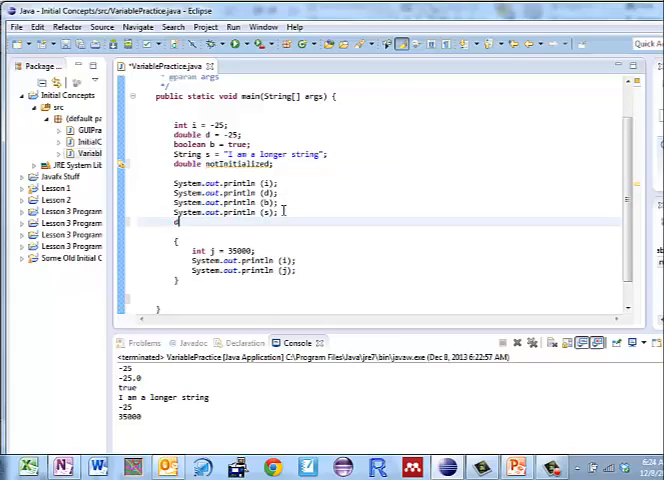
type("double not")
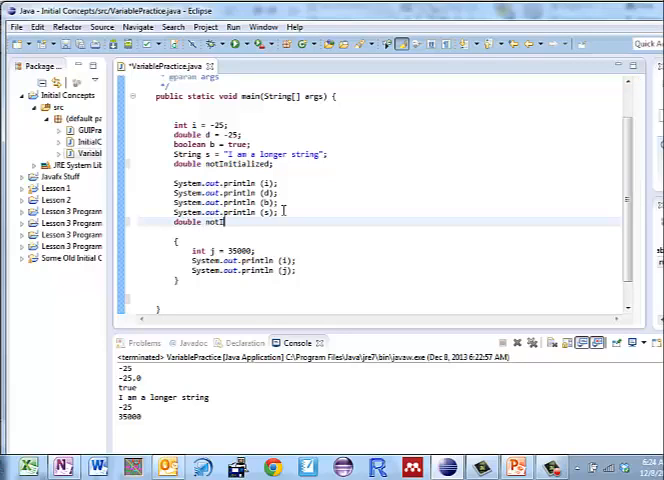
type("Initialized")
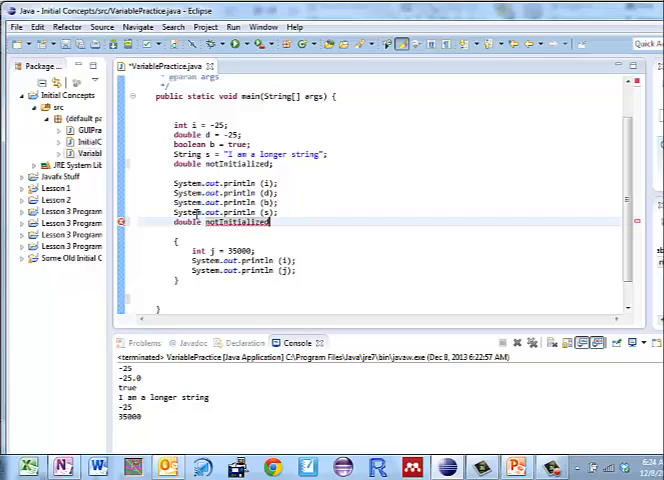
double_click(178, 222)
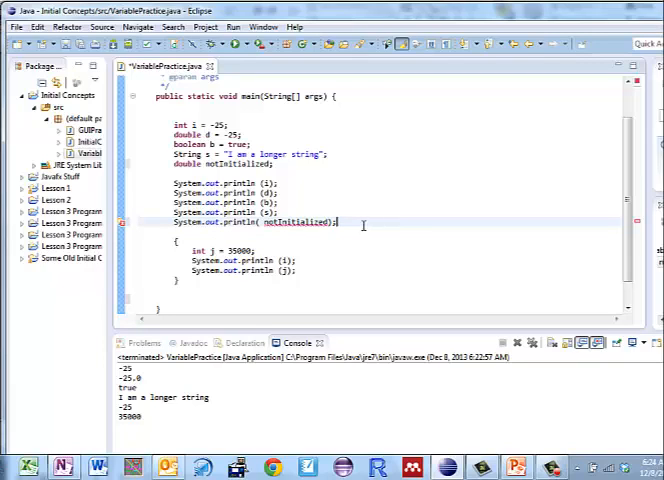
mouse_move(290, 222)
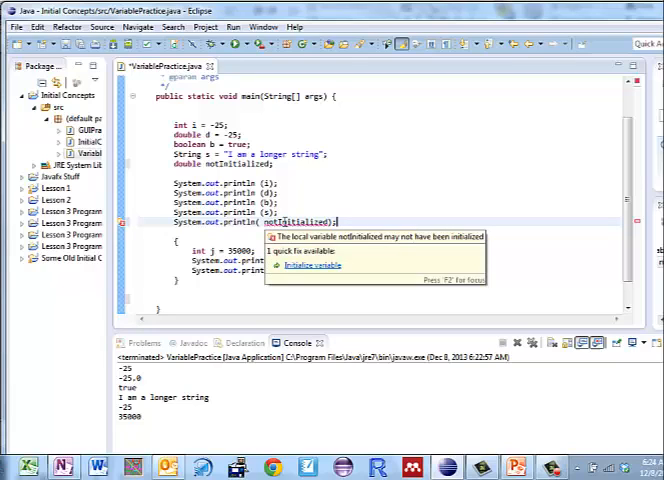
mouse_move(240, 164)
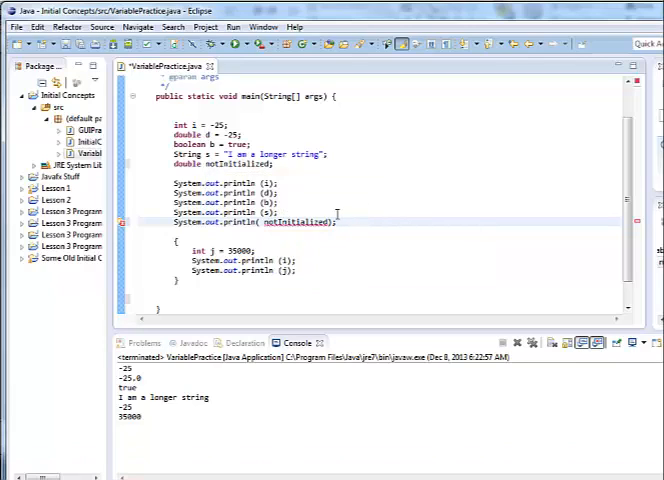
Step: Add the line 'notInitialized = d;' above the print statement for notInitialized
key("Enter")
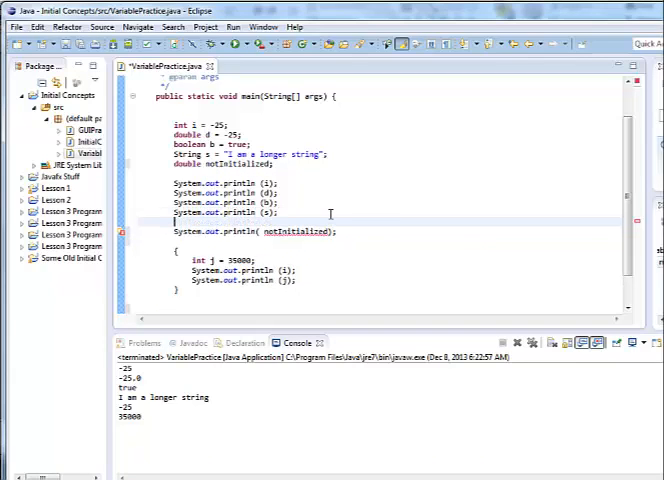
type("not1")
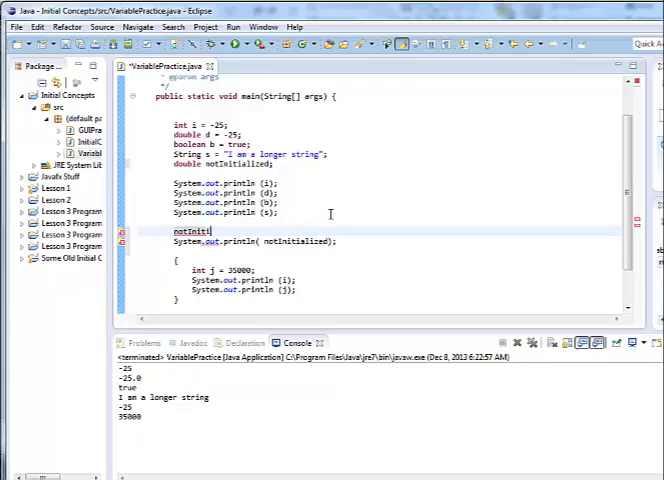
type("ialized = d;")
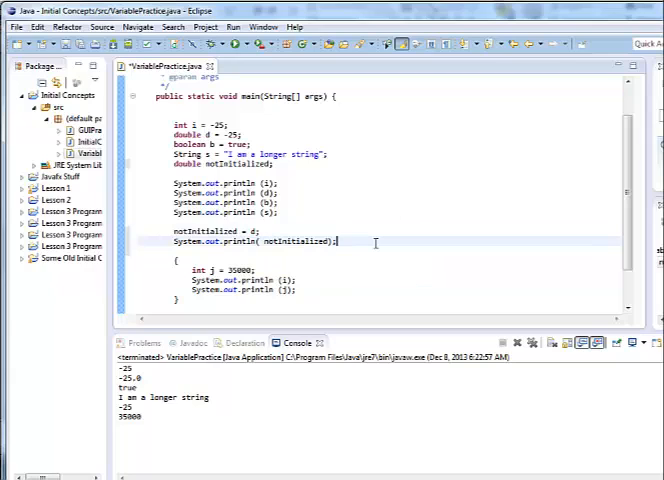
mouse_move(316, 211)
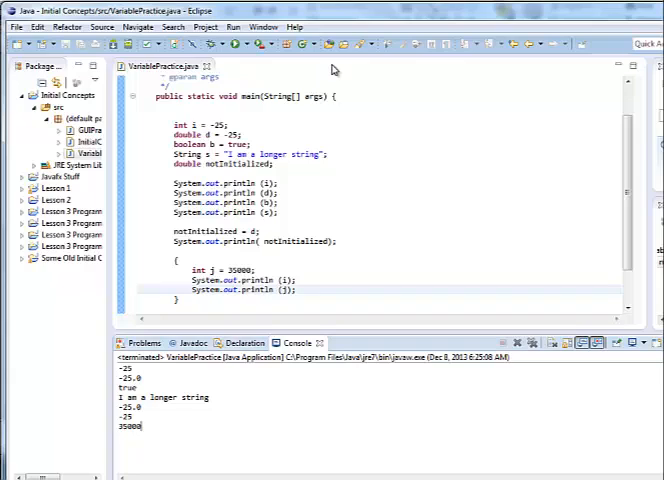
mouse_move(249, 78)
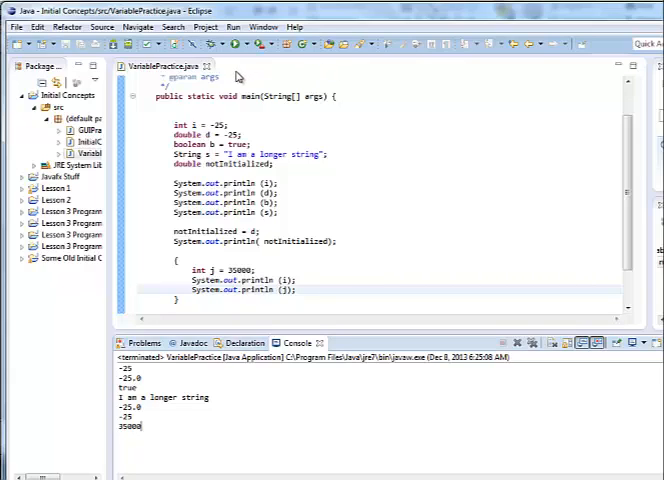